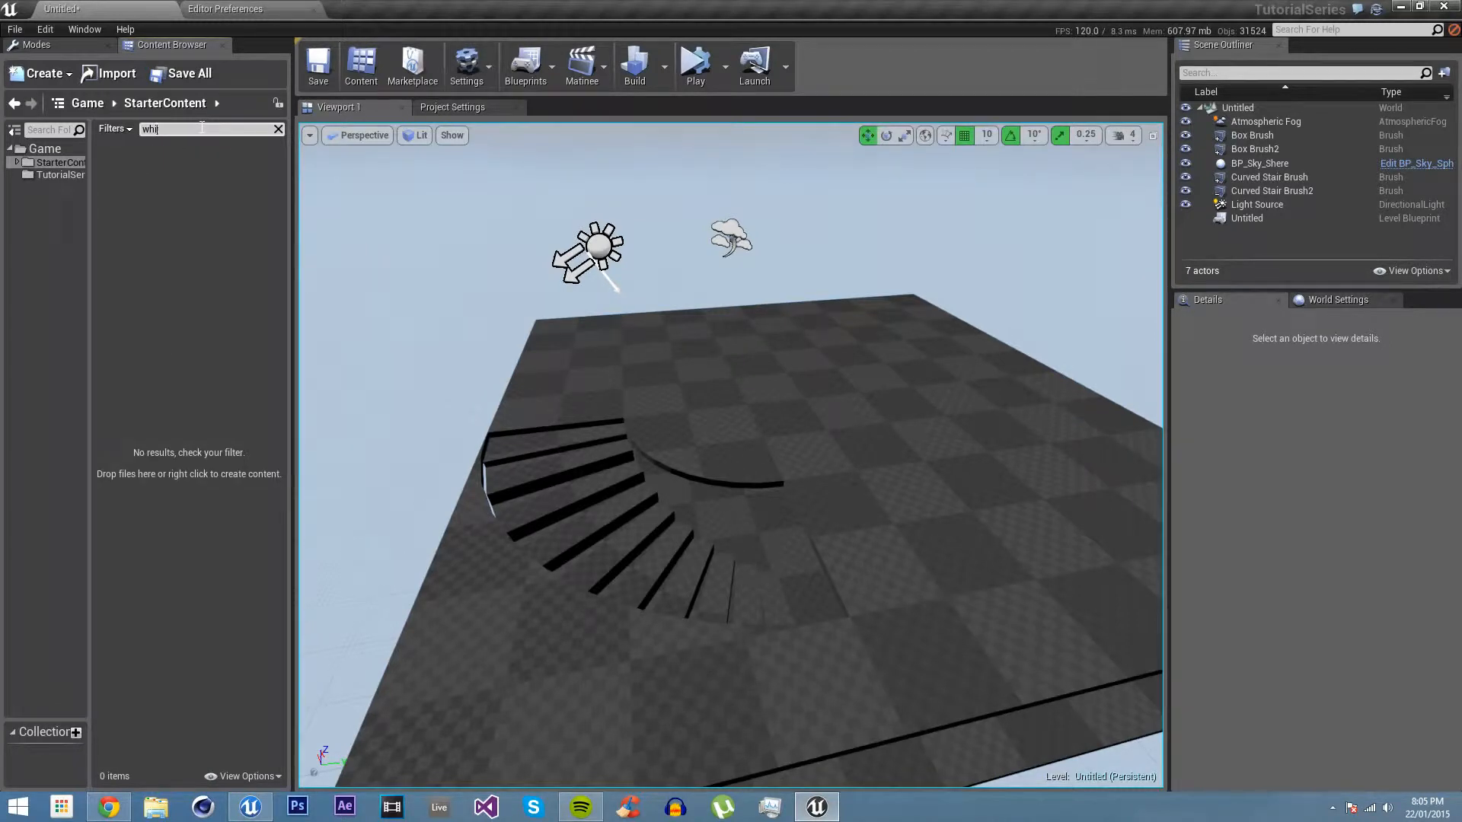
Finish typing 'white' in the StarterContent search field to filter for a white material.
{"action": "type", "text": "te"}
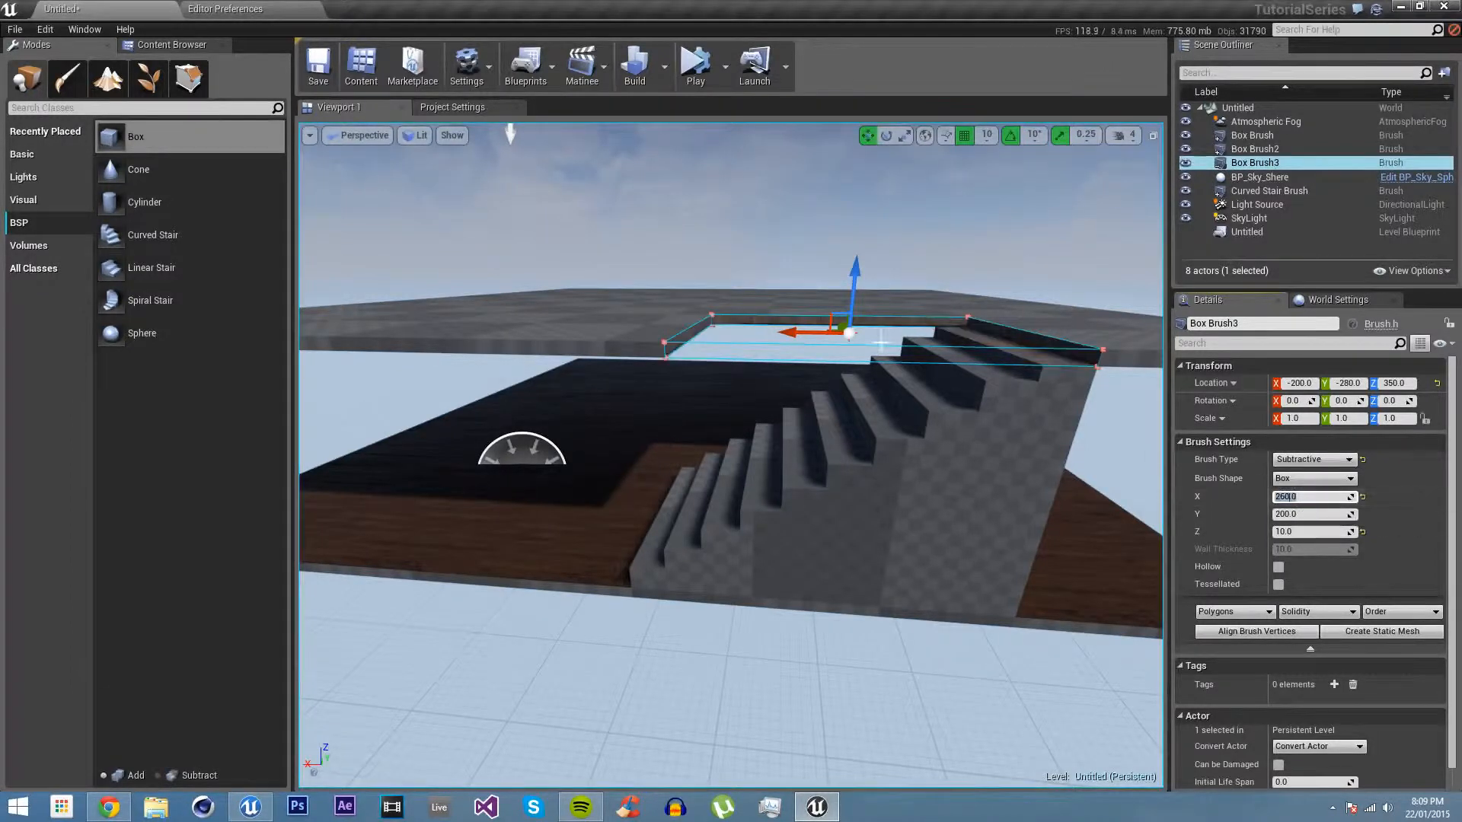
Adjust the subtractive Box brush (X 260, Y 200, Z 10, Location Z 350) for the floor opening.
{"action": "left_click", "coordinate": [1270, 191]}
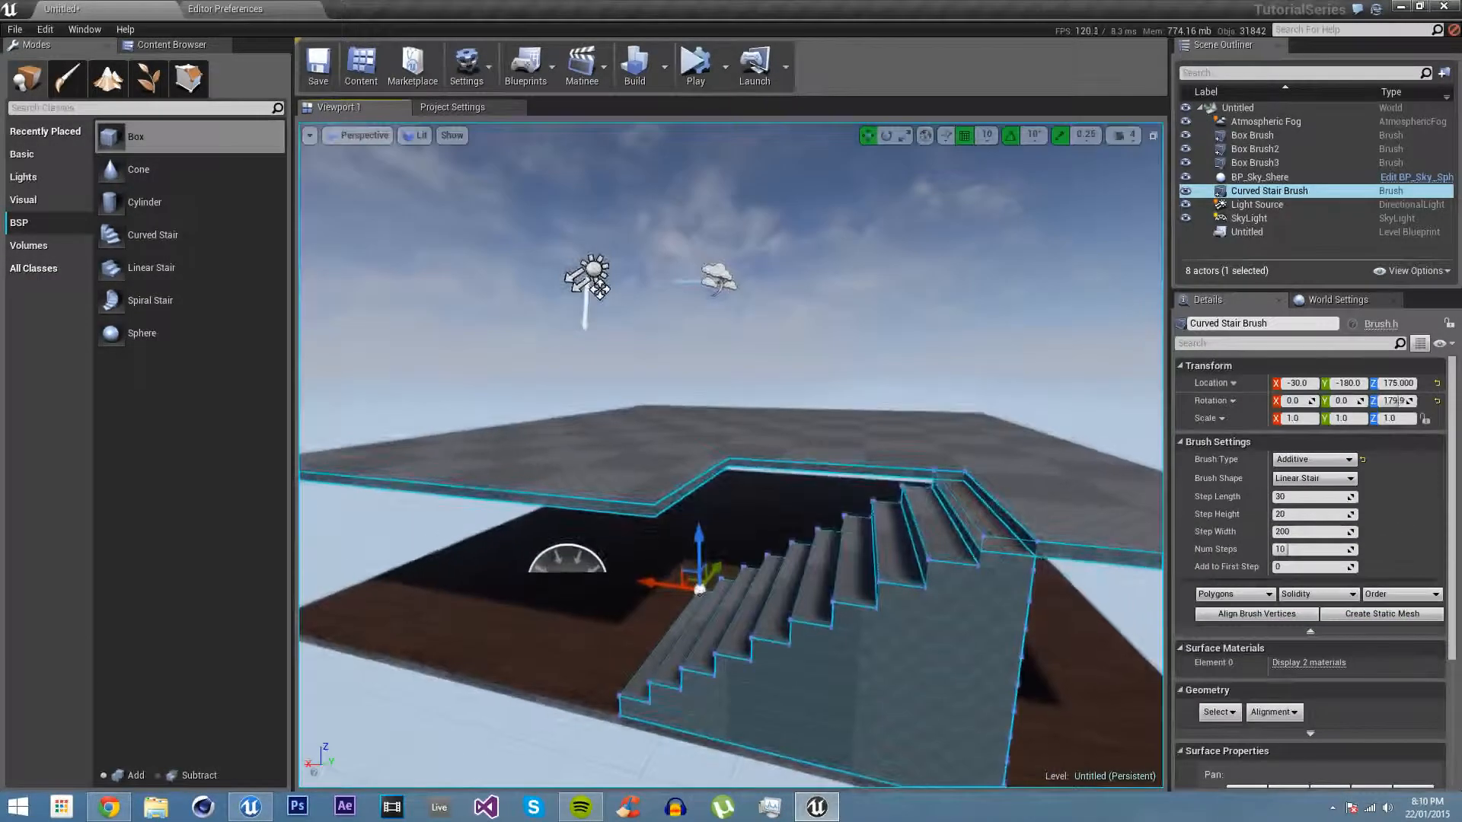